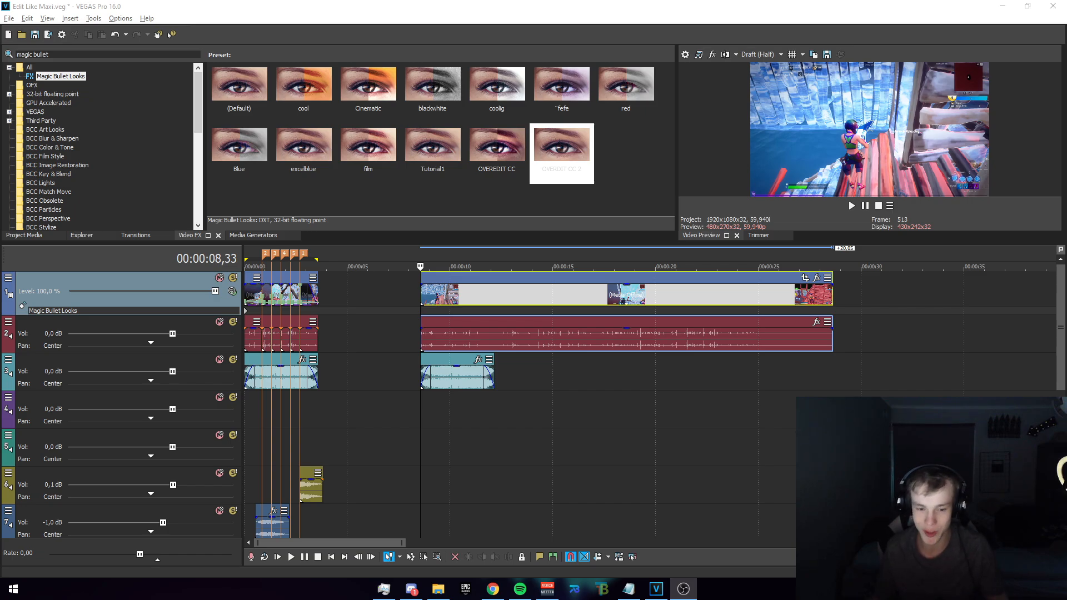
mouse_move(763, 81)
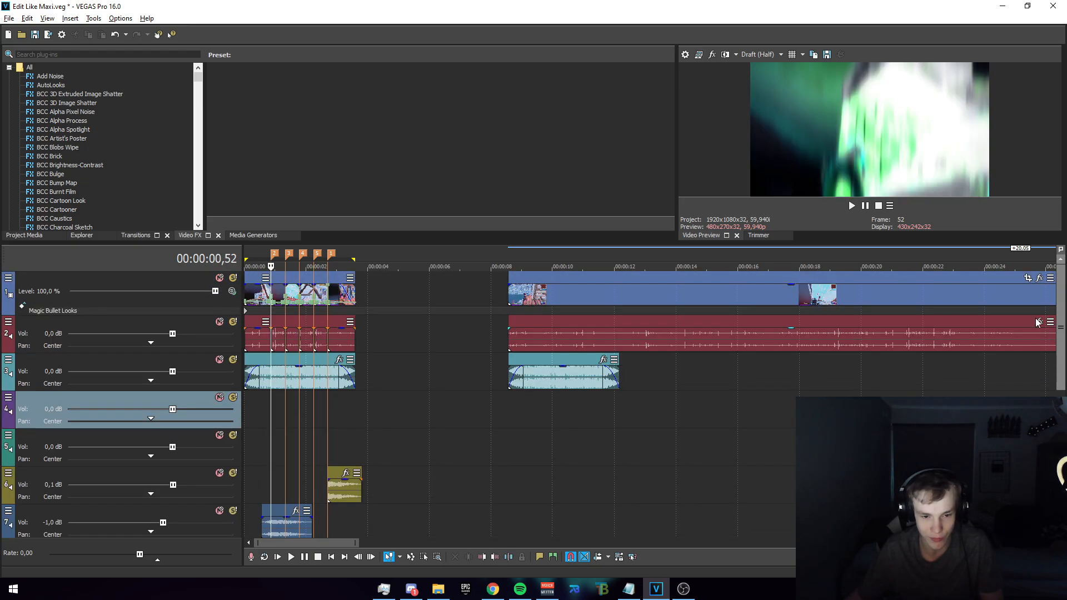
- Show video track 1's Track FX with Magic Bullet Looks on the OVEREDIT CC preset
left_click(508, 265)
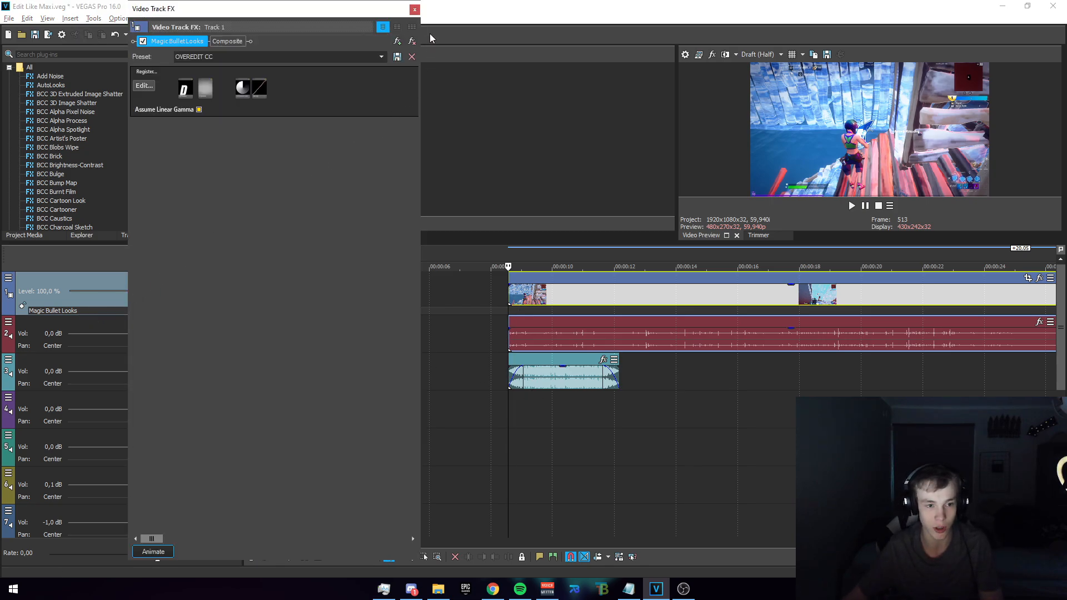
- Close the Video Track FX window and move the playhead into the main gameplay clip
left_click(415, 9)
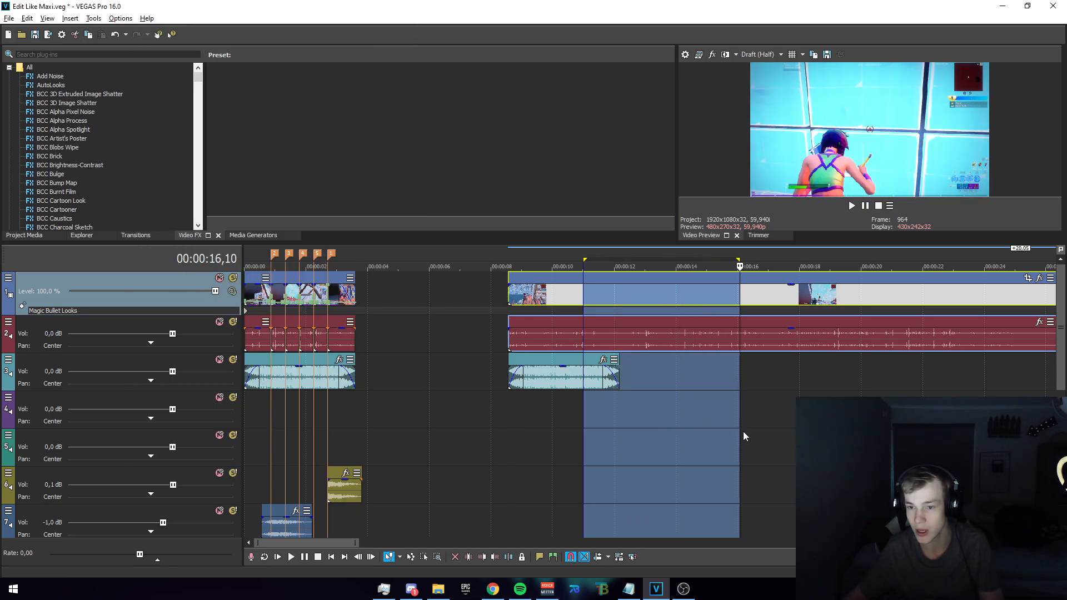
left_click(277, 557)
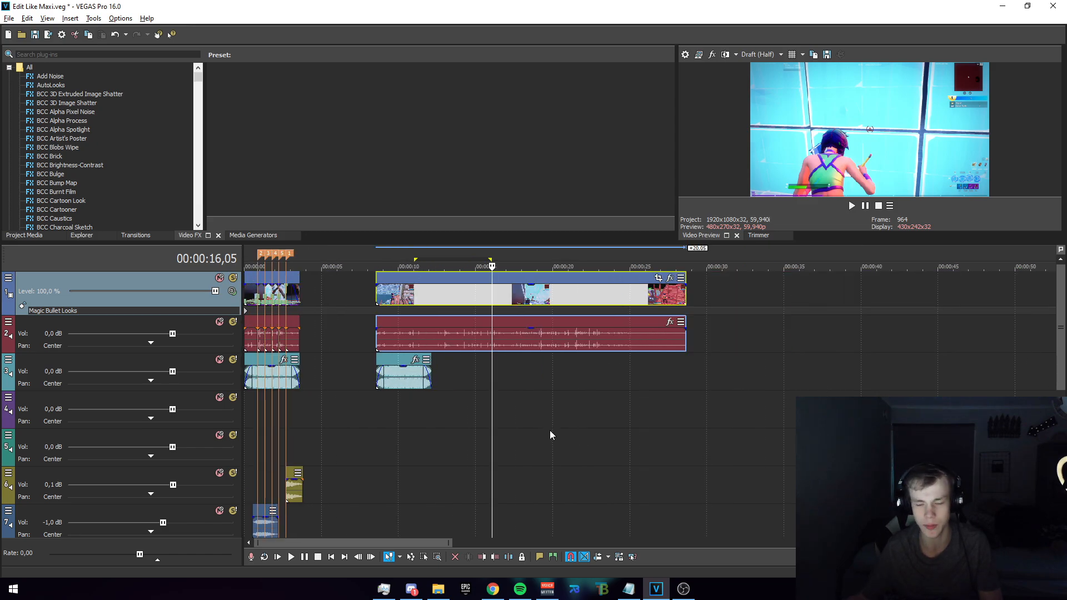
left_click(381, 266)
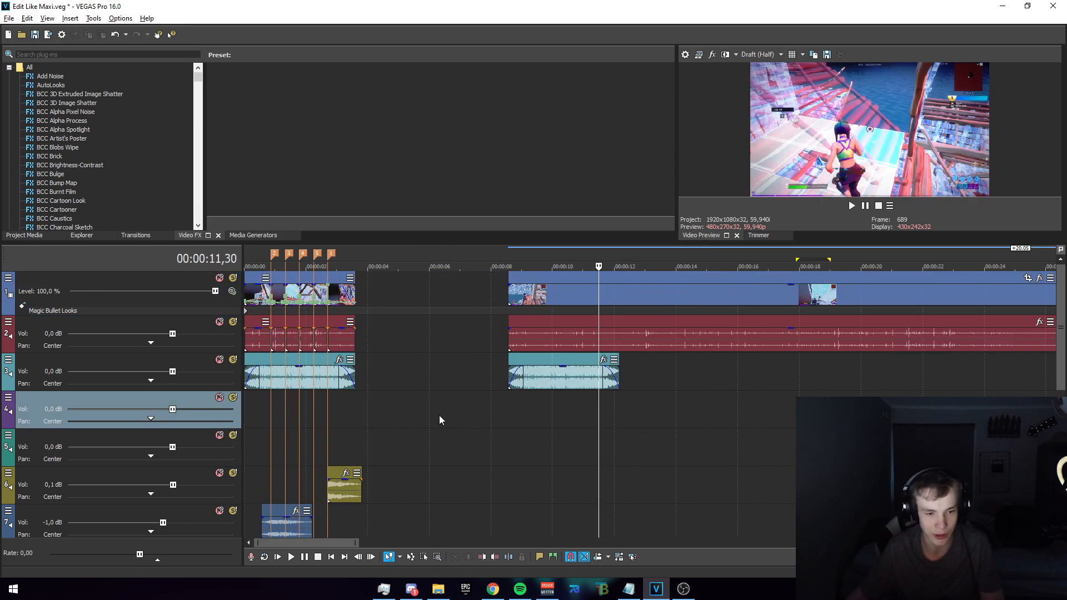
- Drop a beat marker on the main gameplay clip just past the 11-second point
left_click(507, 265)
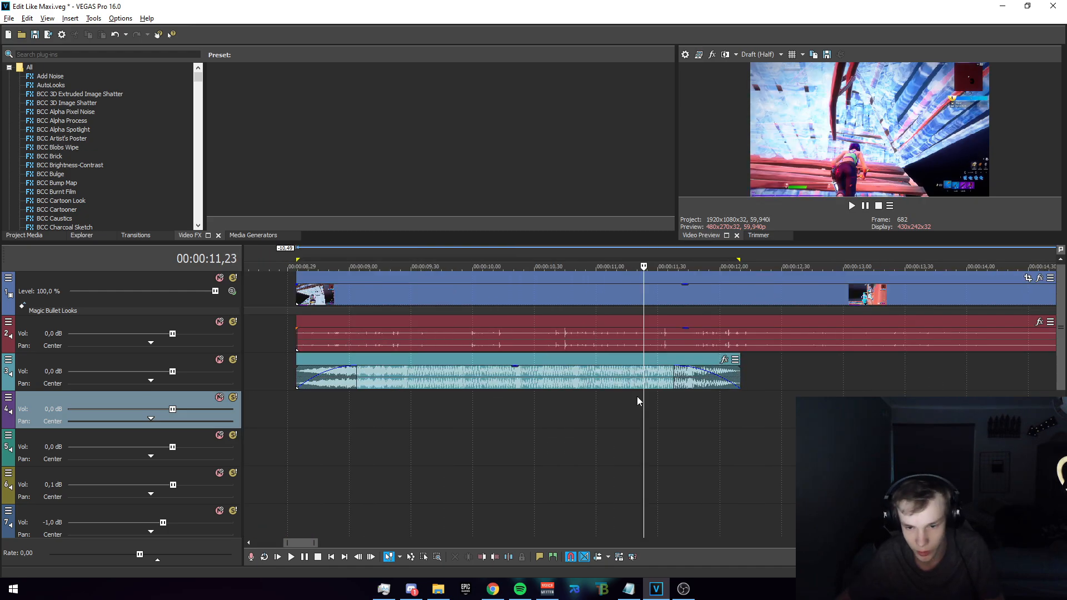
left_click(531, 265)
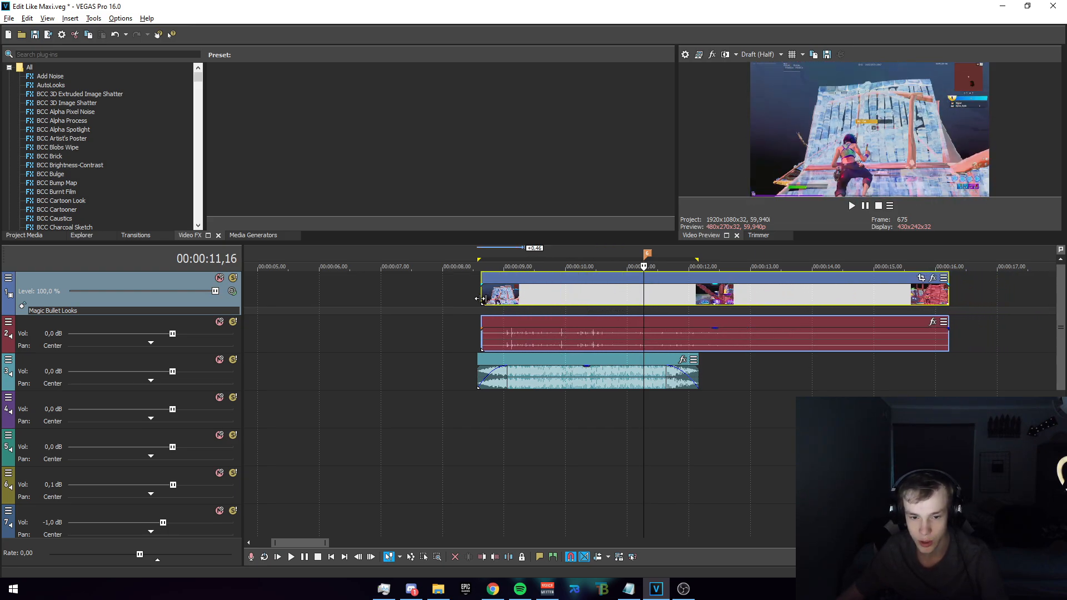
mouse_move(485, 298)
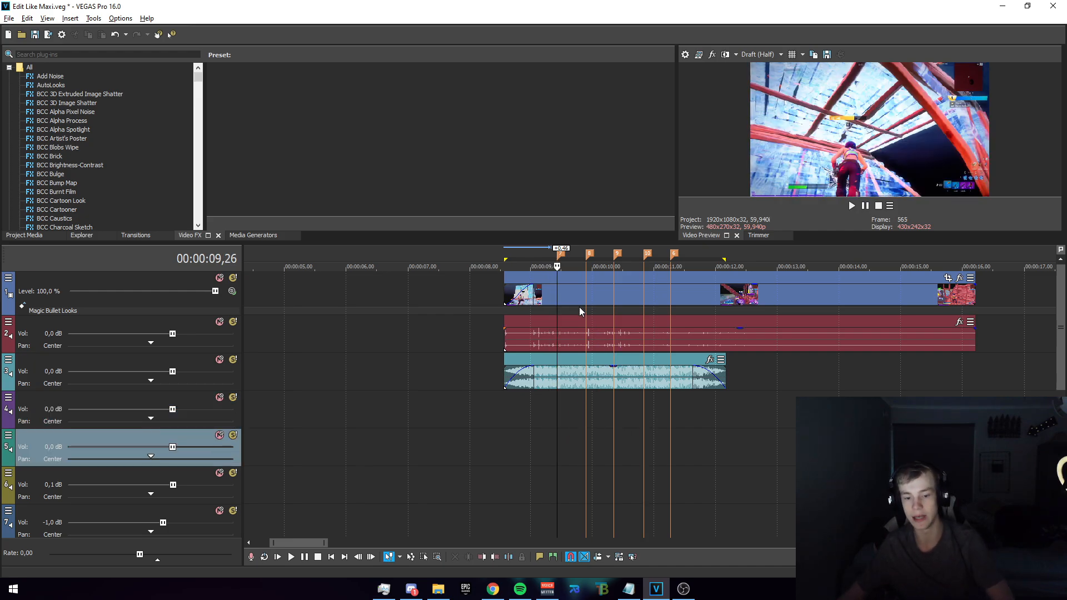
- Insert a Velocity envelope on the main clip and add points clustered at each beat marker
right_click(578, 311)
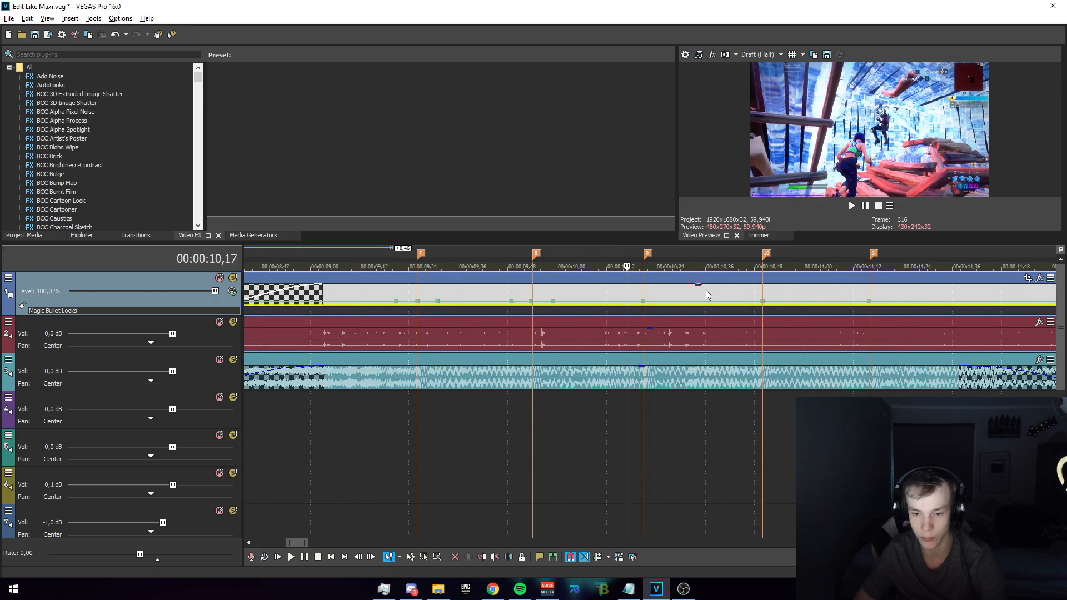
scroll("up", 3)
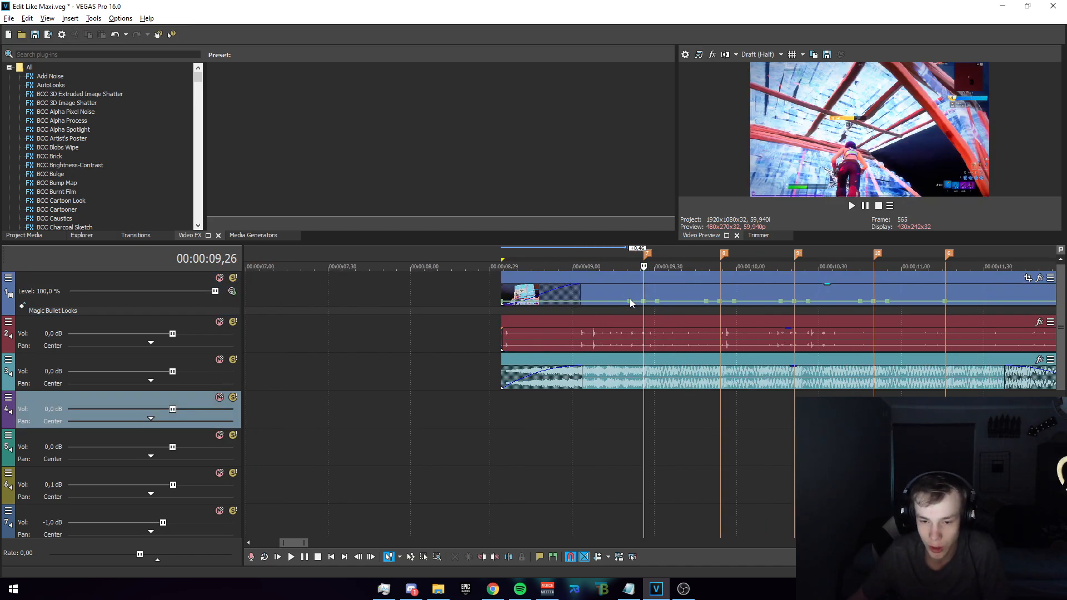
mouse_move(502, 307)
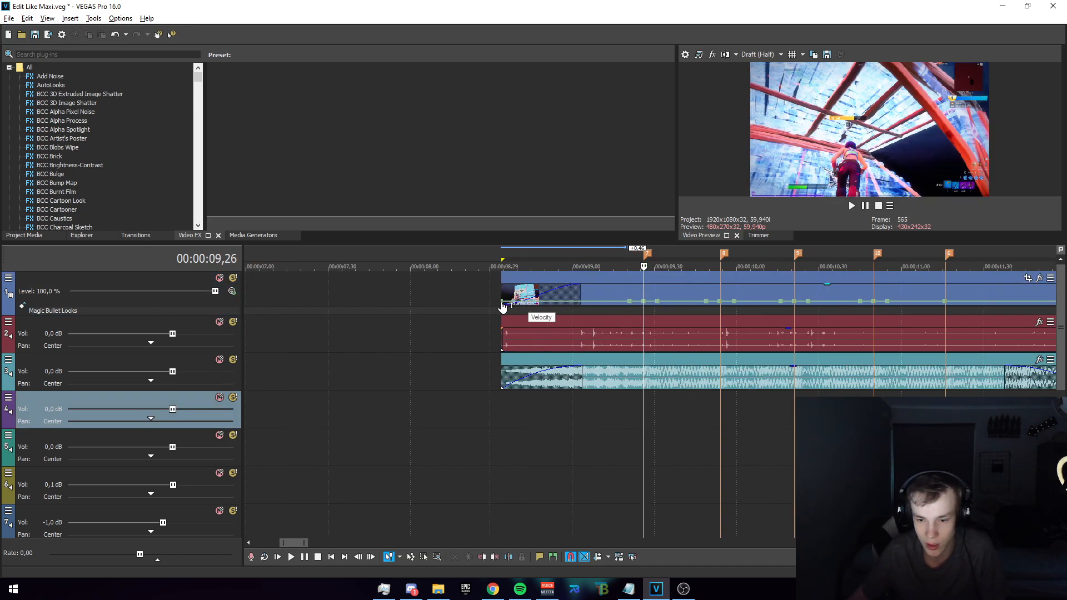
mouse_move(644, 300)
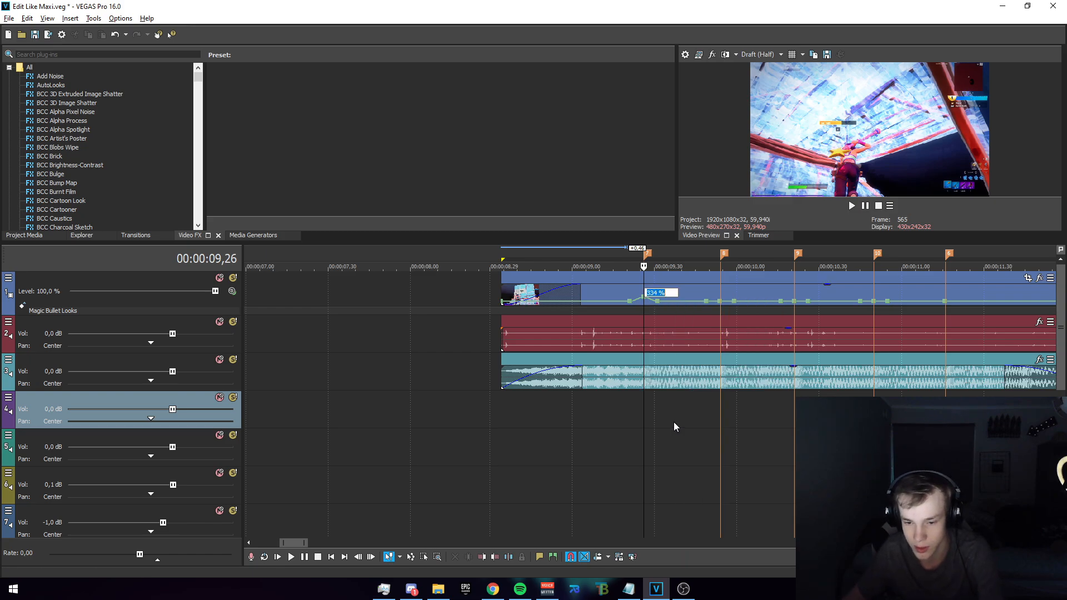
- Set envelope points to Normal and 20% forward velocity so speed spikes land on the beats
right_click(644, 301)
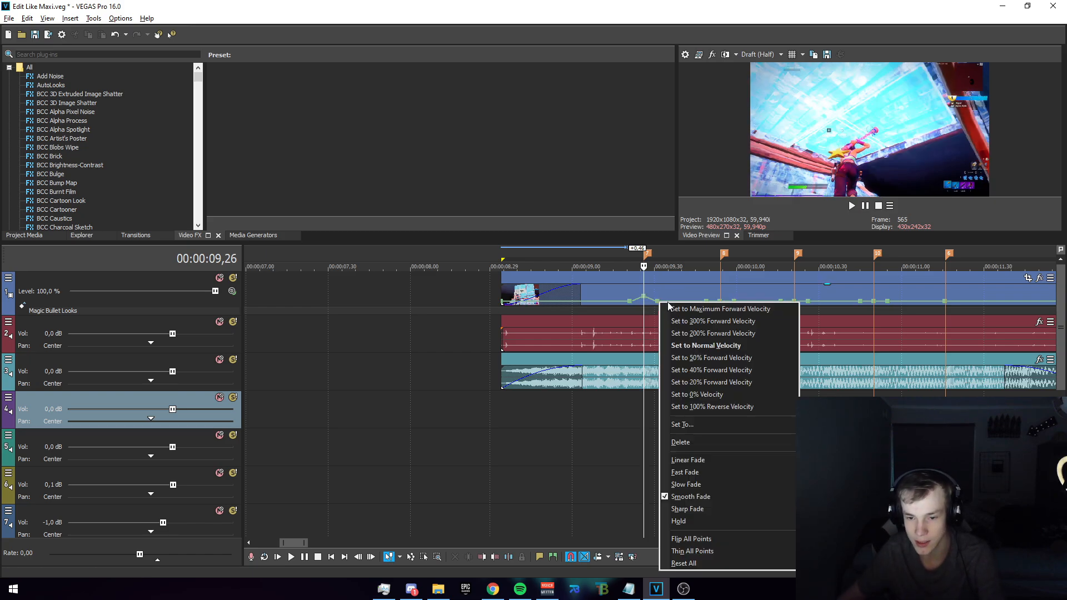
left_click(740, 310)
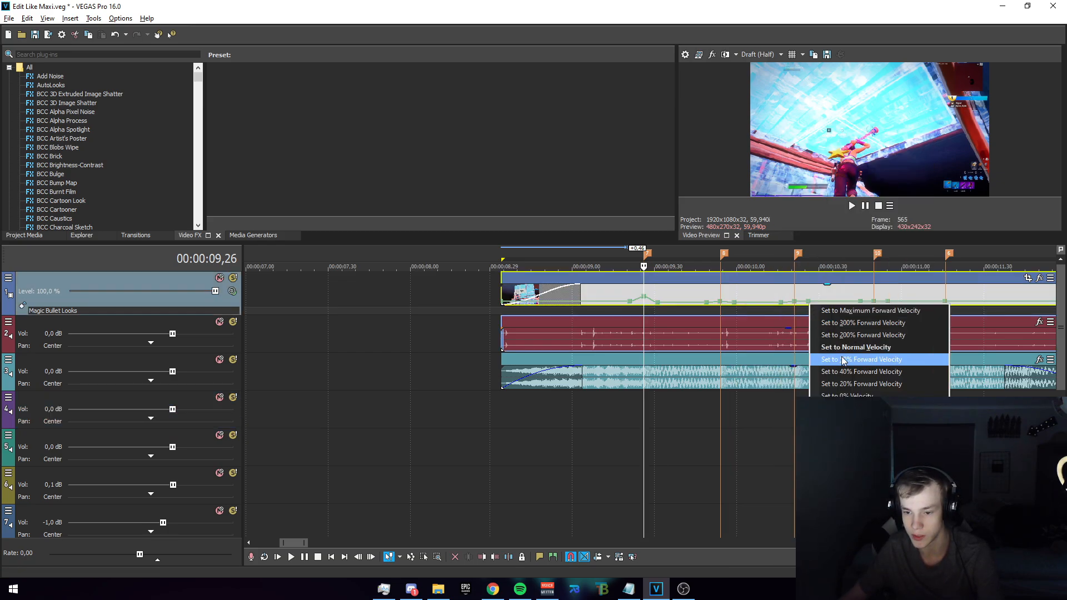
mouse_move(932, 346)
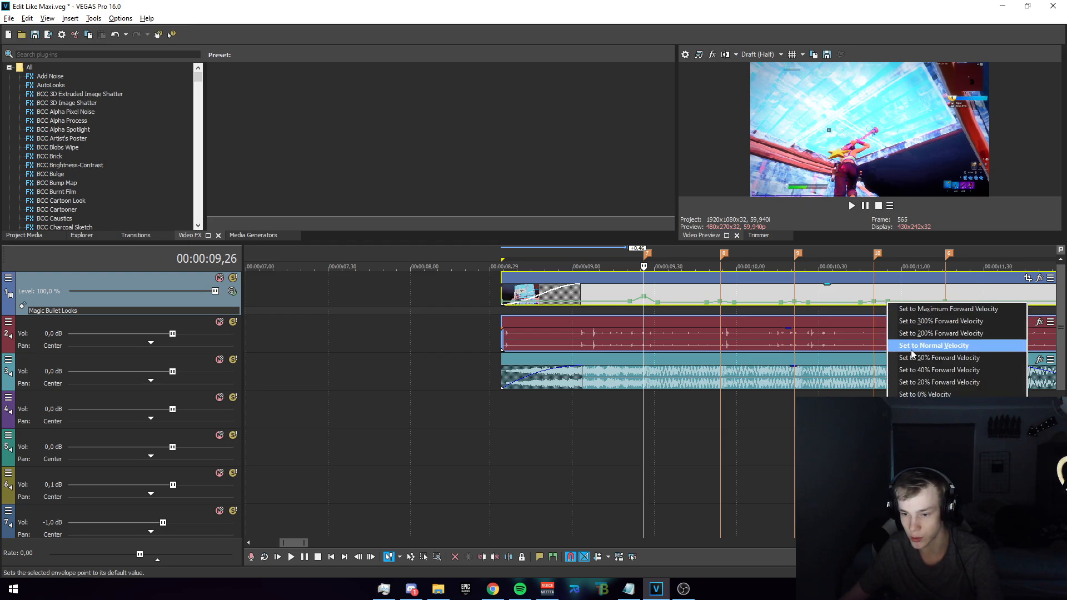
left_click(932, 345)
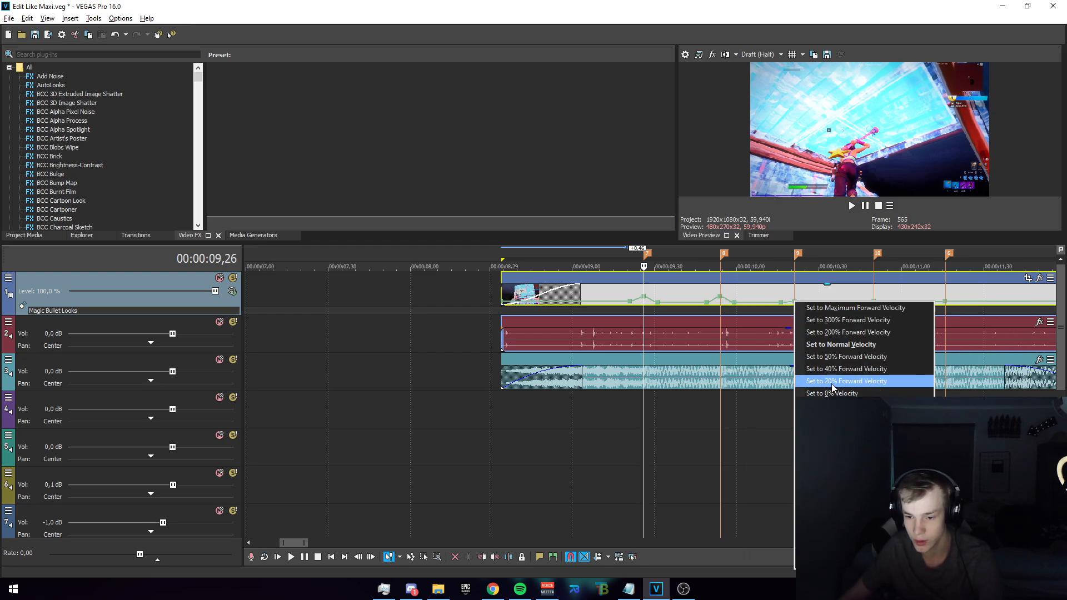
left_click(845, 381)
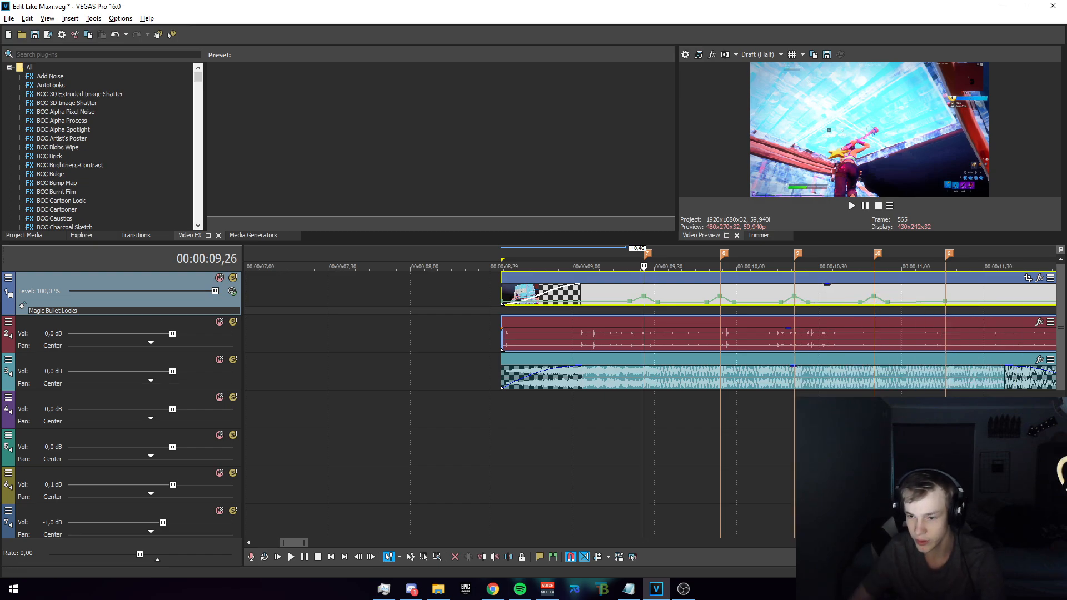
left_click(289, 557)
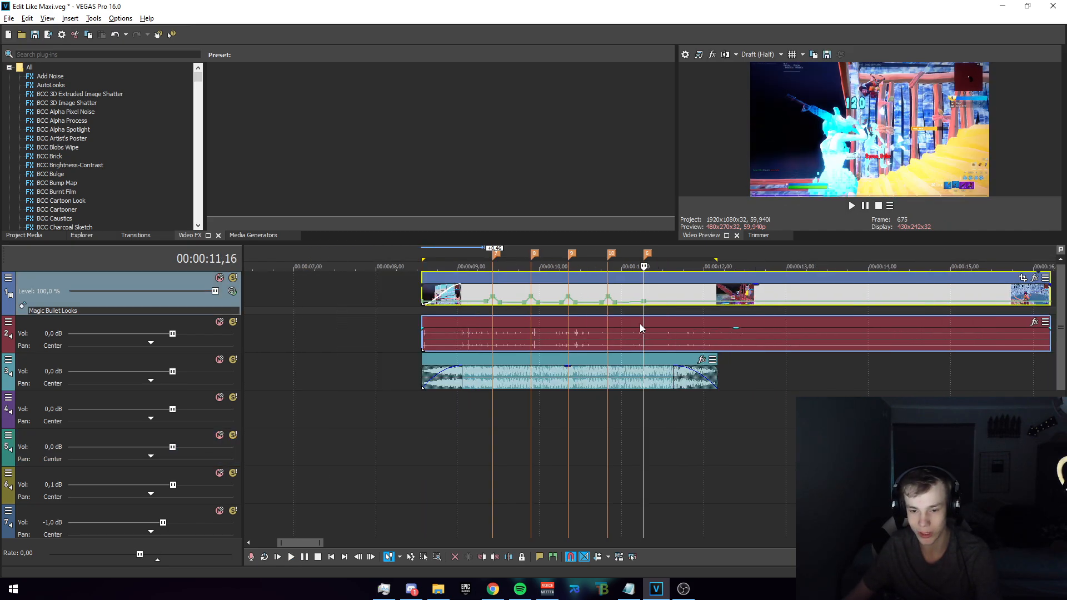
mouse_move(644, 299)
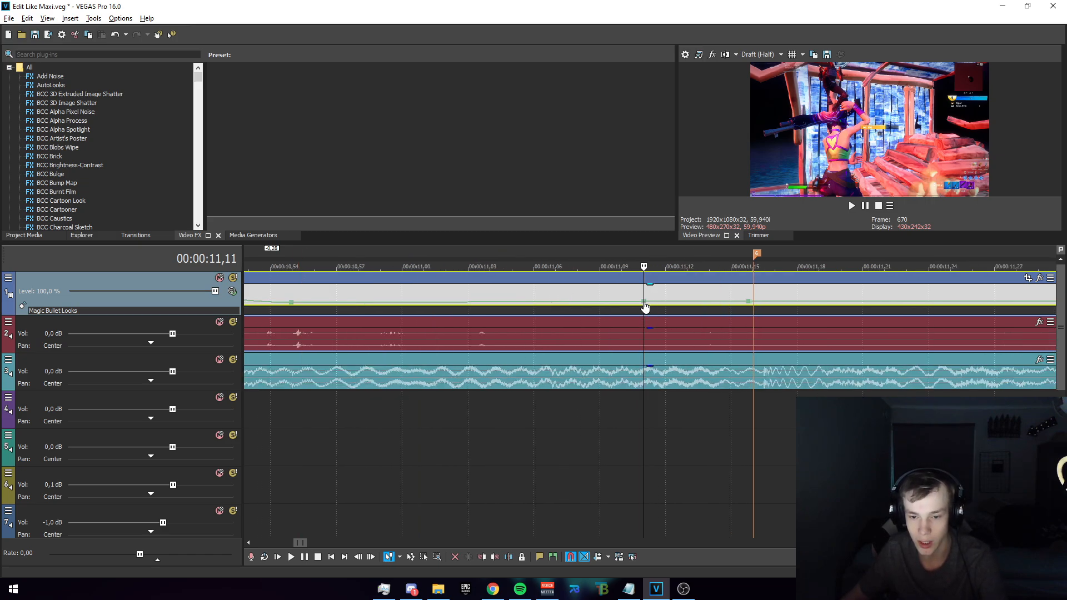
- Add a velocity point at the fifth beat marker past 11 seconds and raise it into a peak
left_click(753, 305)
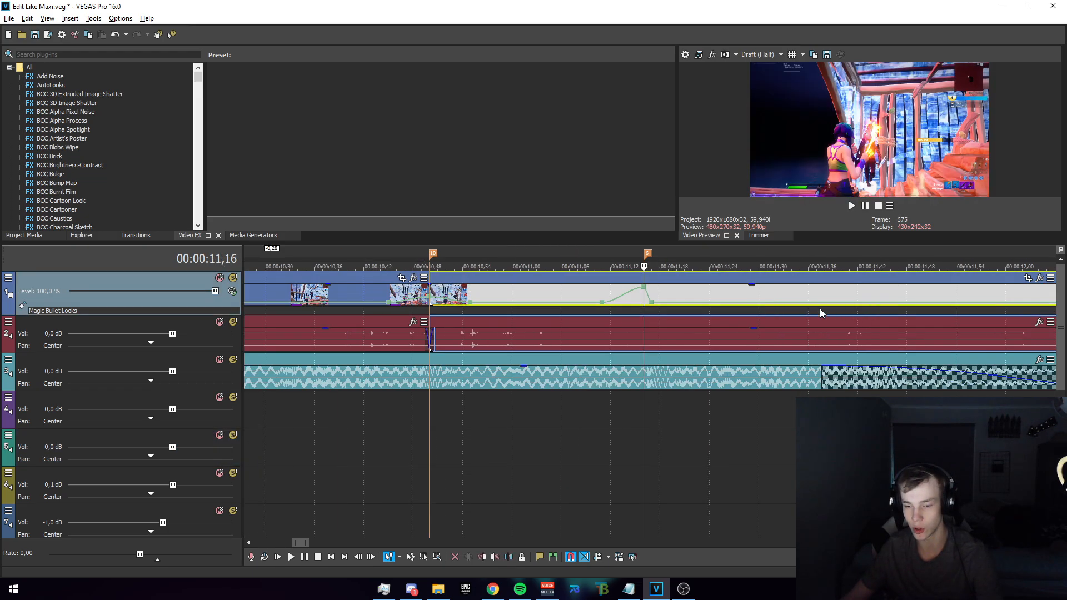
mouse_move(644, 292)
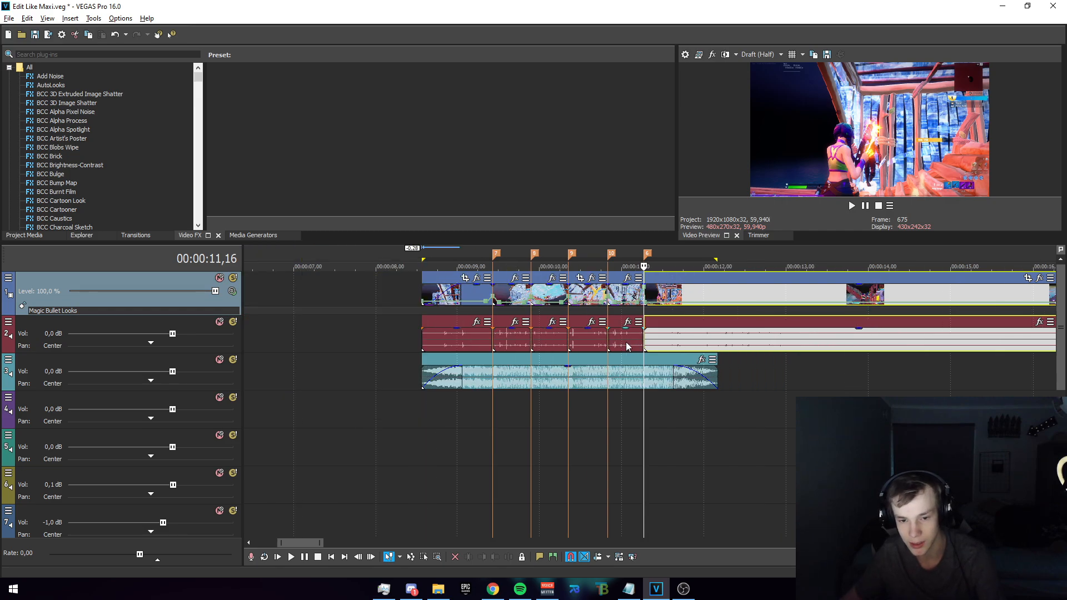
mouse_move(625, 423)
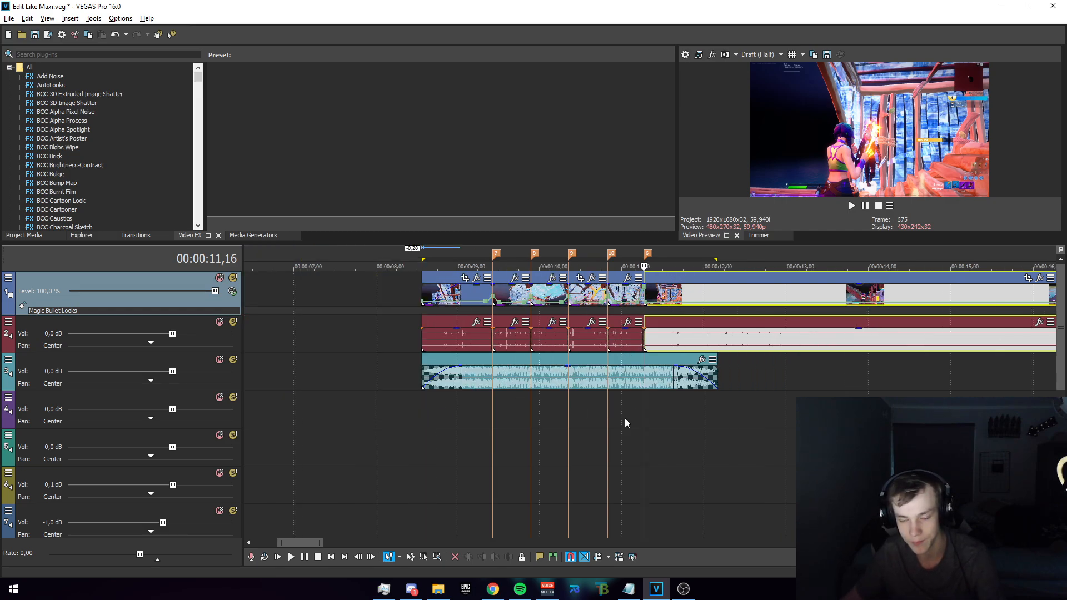
scroll("left", 3)
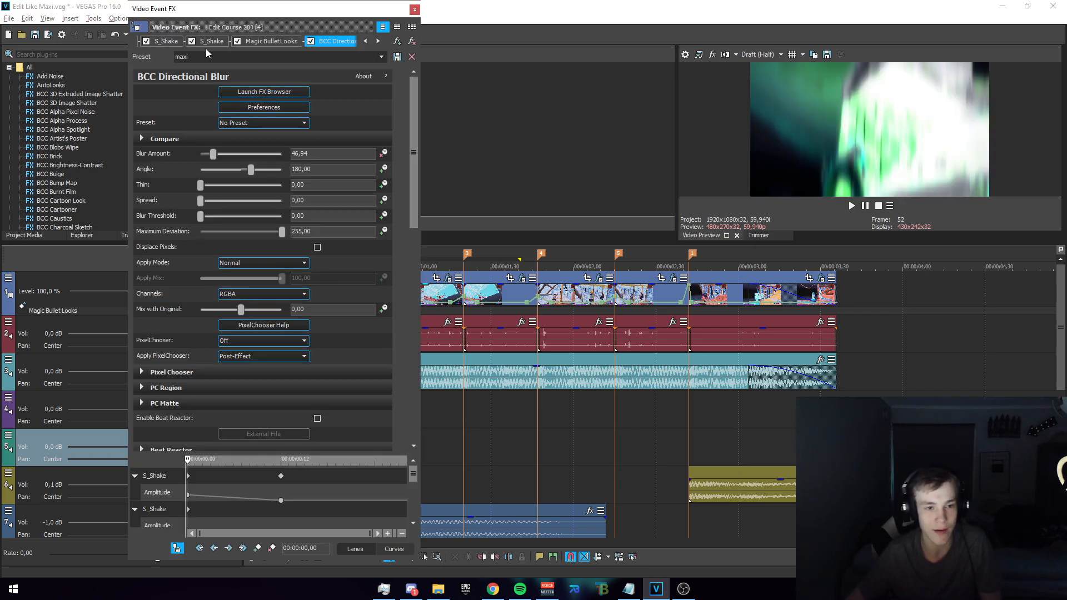
left_click(165, 41)
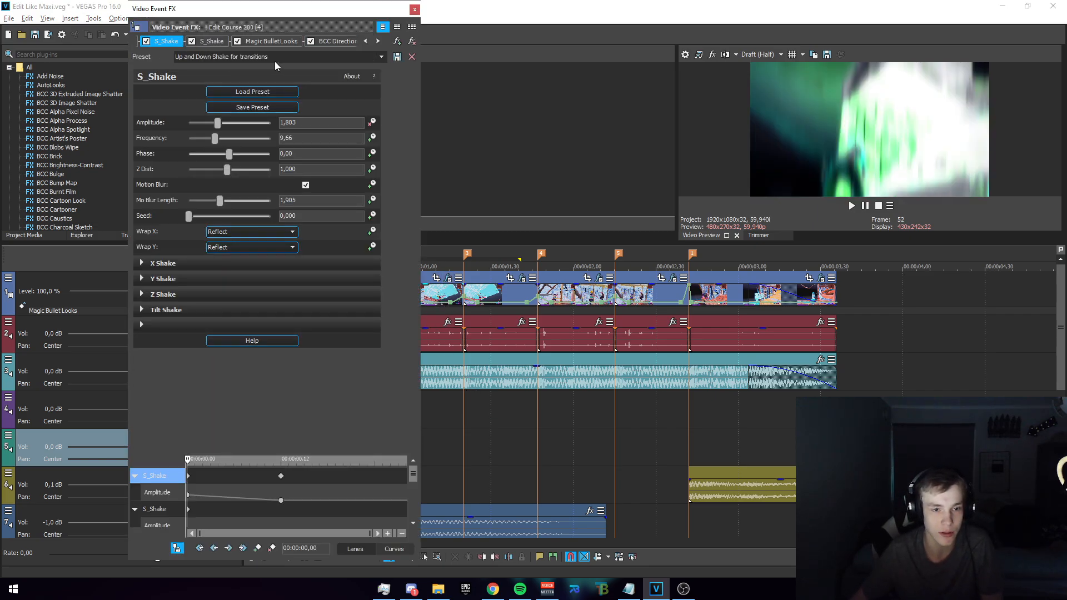
mouse_move(290, 47)
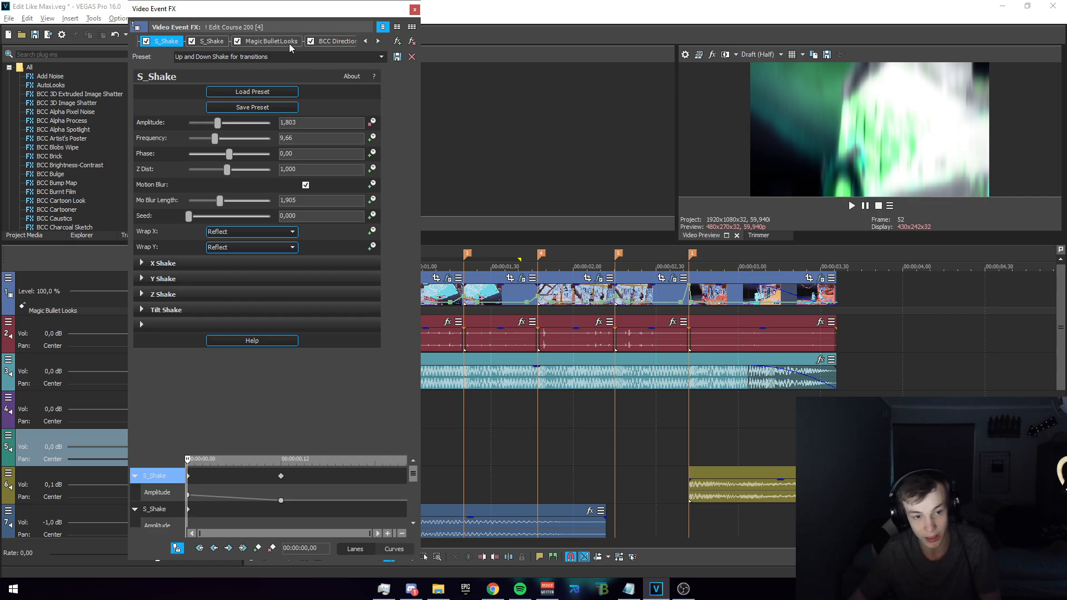
left_click(271, 41)
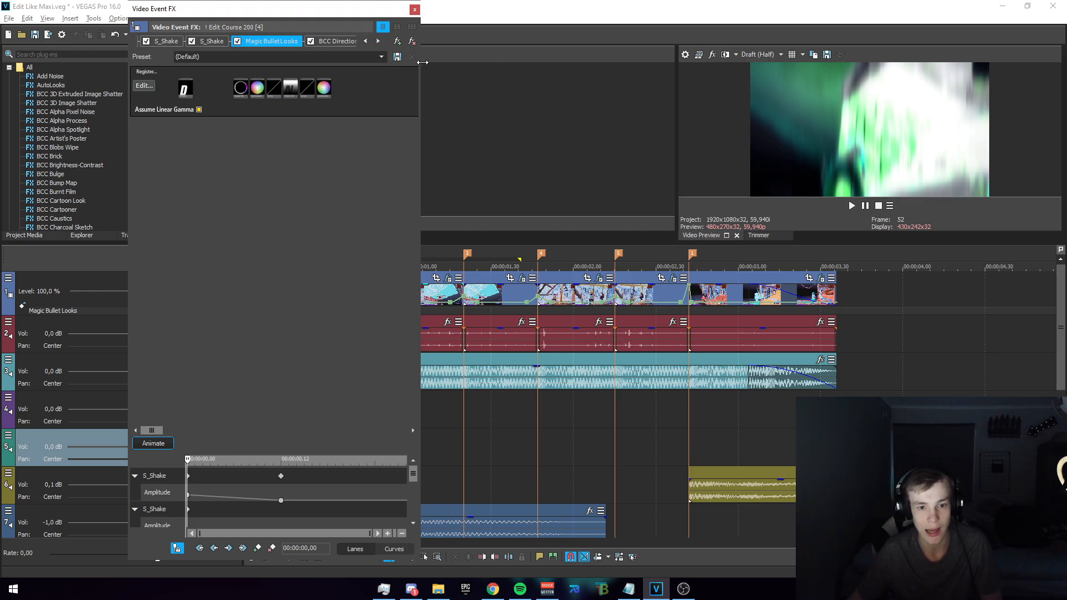
left_click(338, 42)
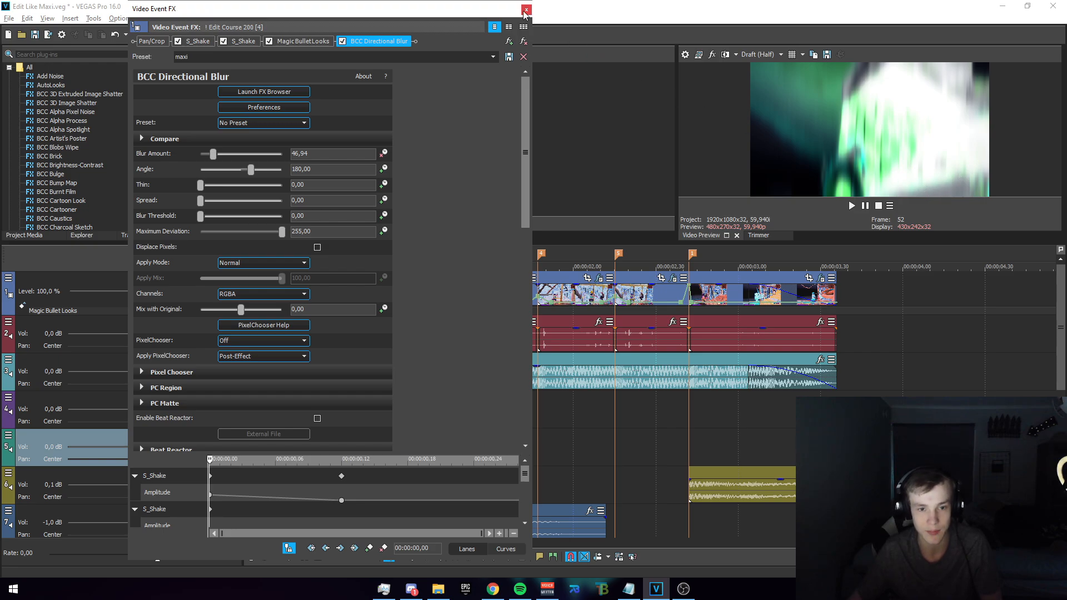
left_click(526, 9)
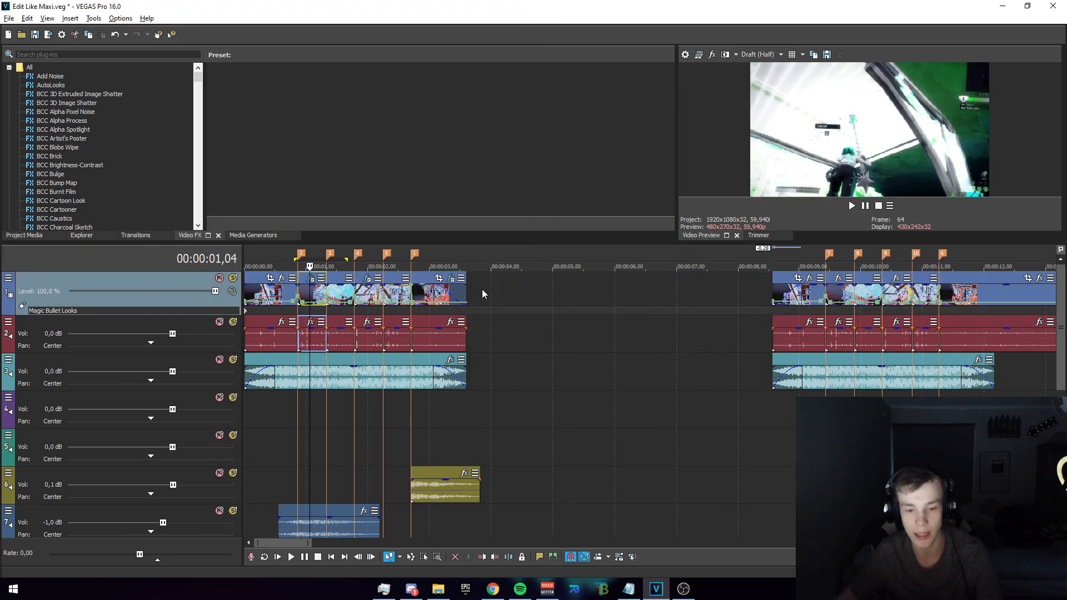
mouse_move(420, 318)
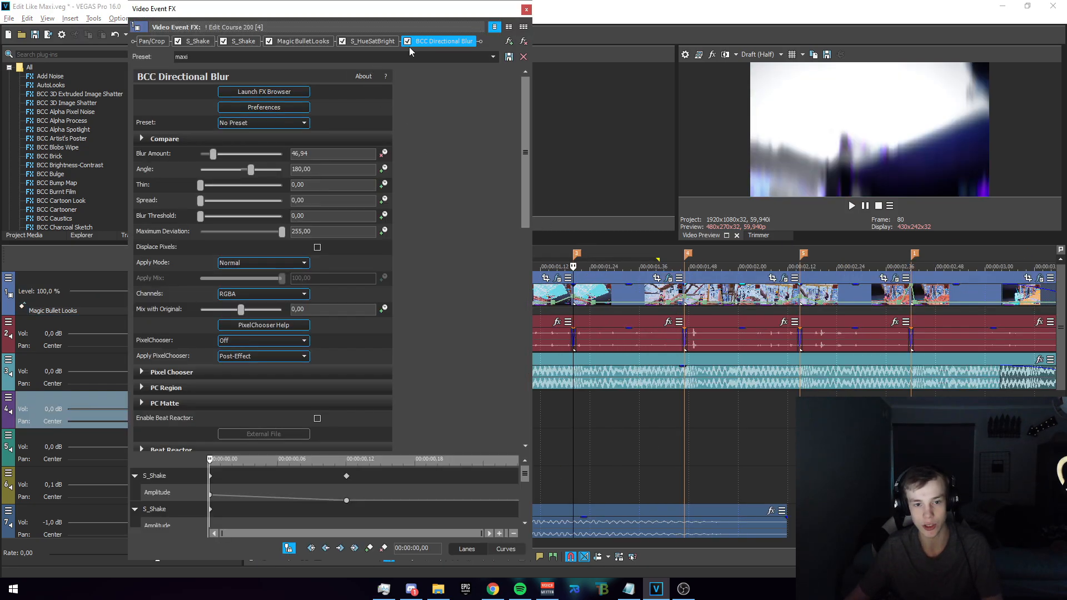
left_click(525, 9)
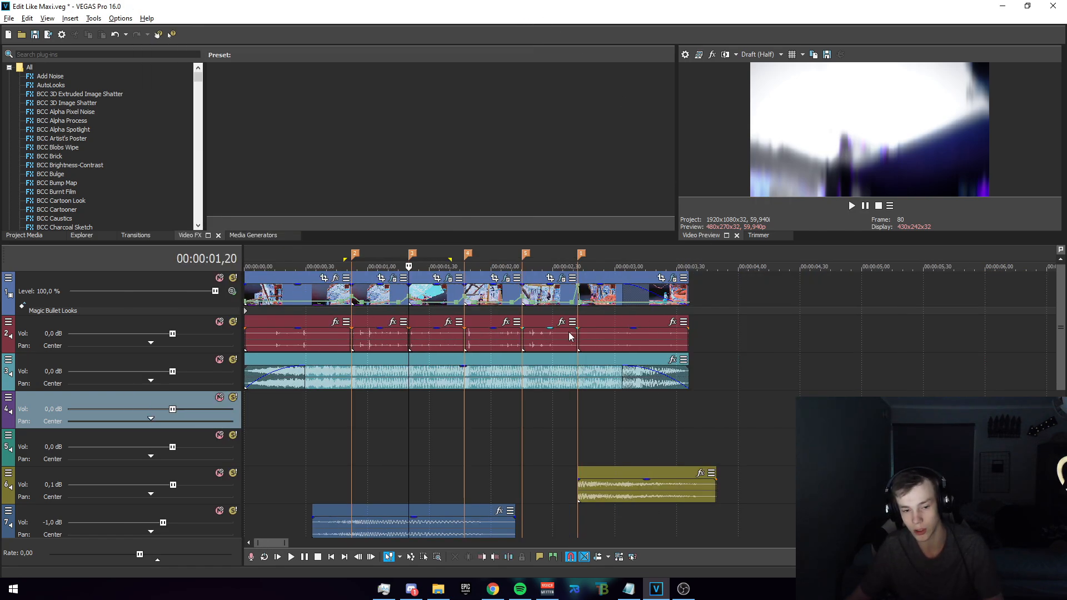
left_click(455, 266)
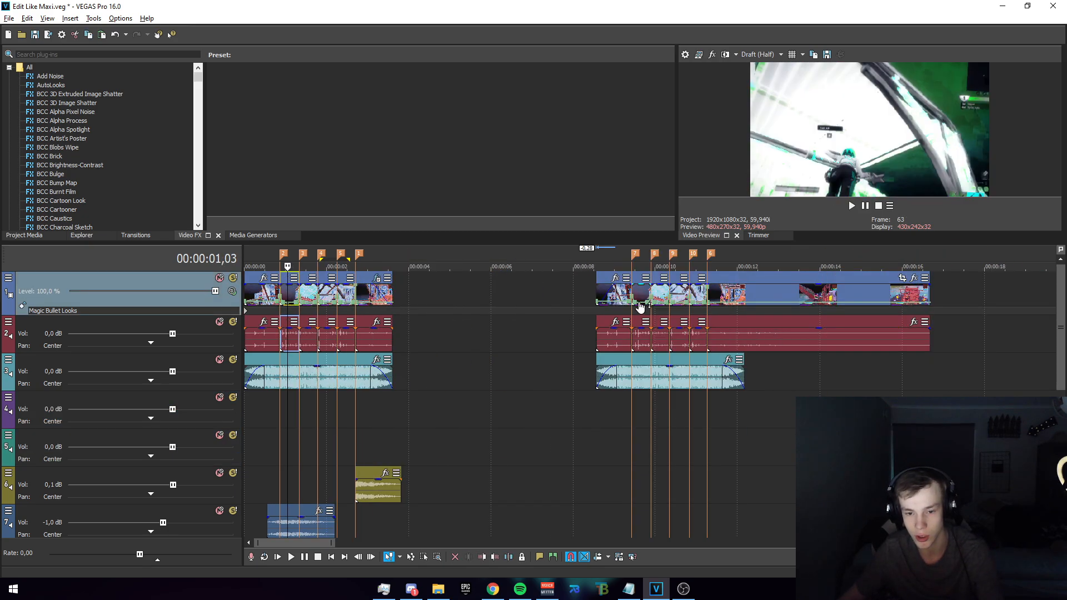
- Selectively paste the copied shake, blur and colour effects onto both events of the second section
right_click(640, 304)
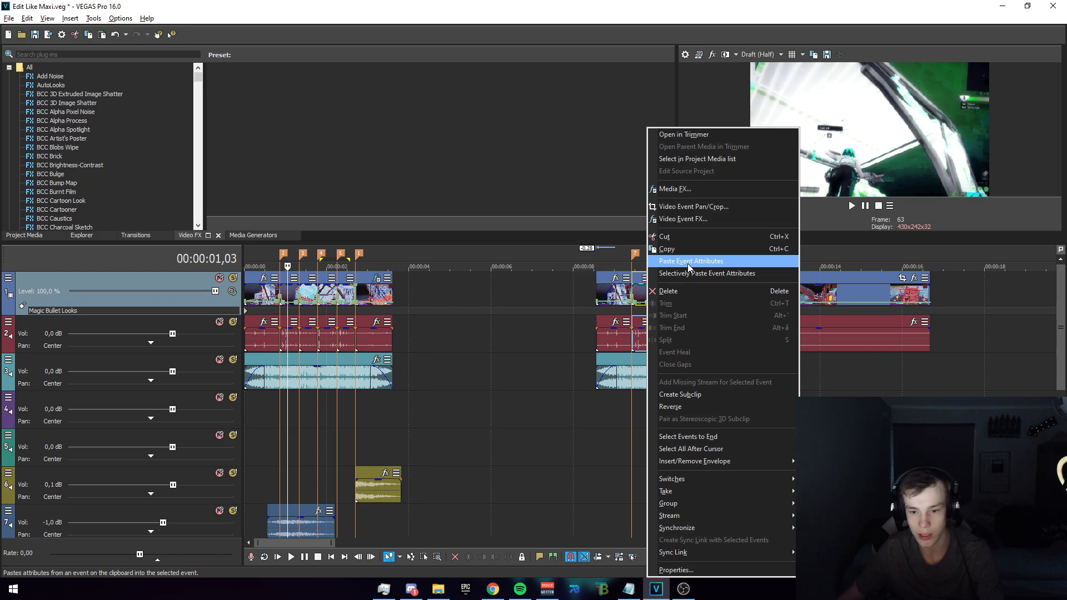
left_click(706, 273)
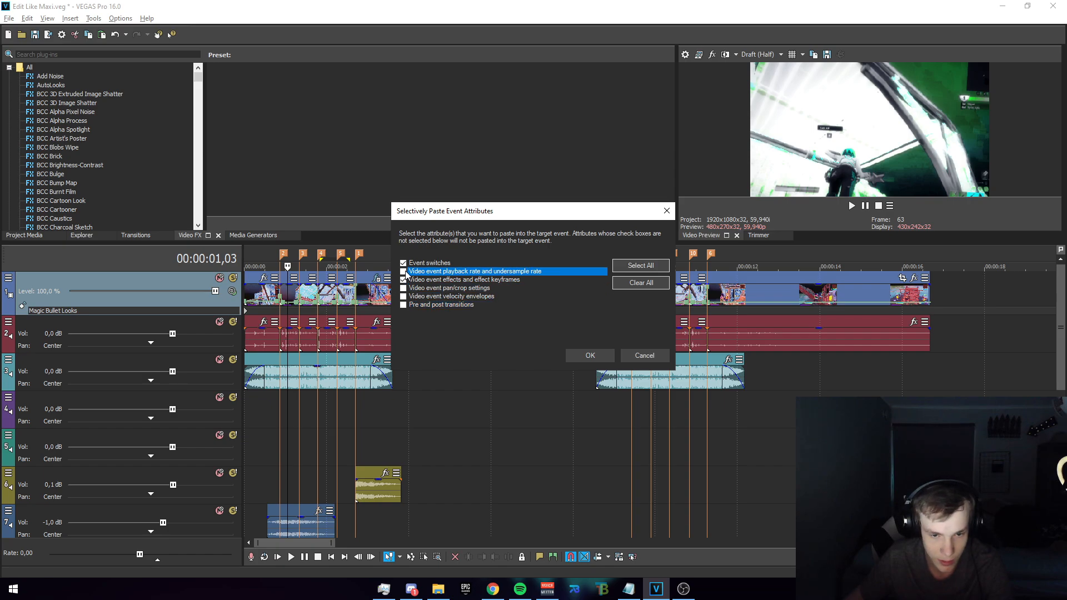
left_click(589, 355)
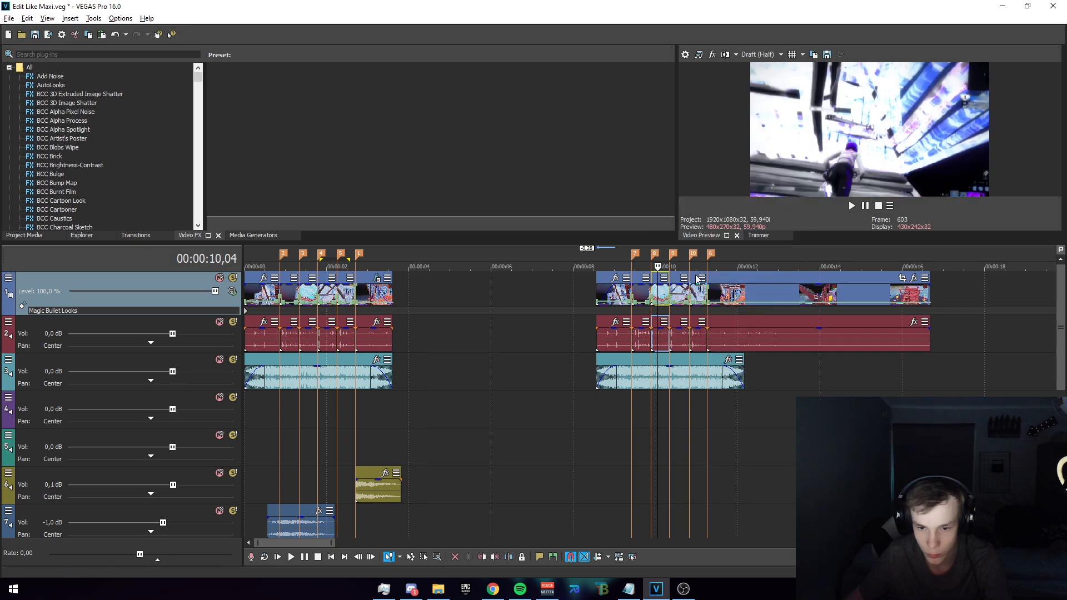
right_click(698, 279)
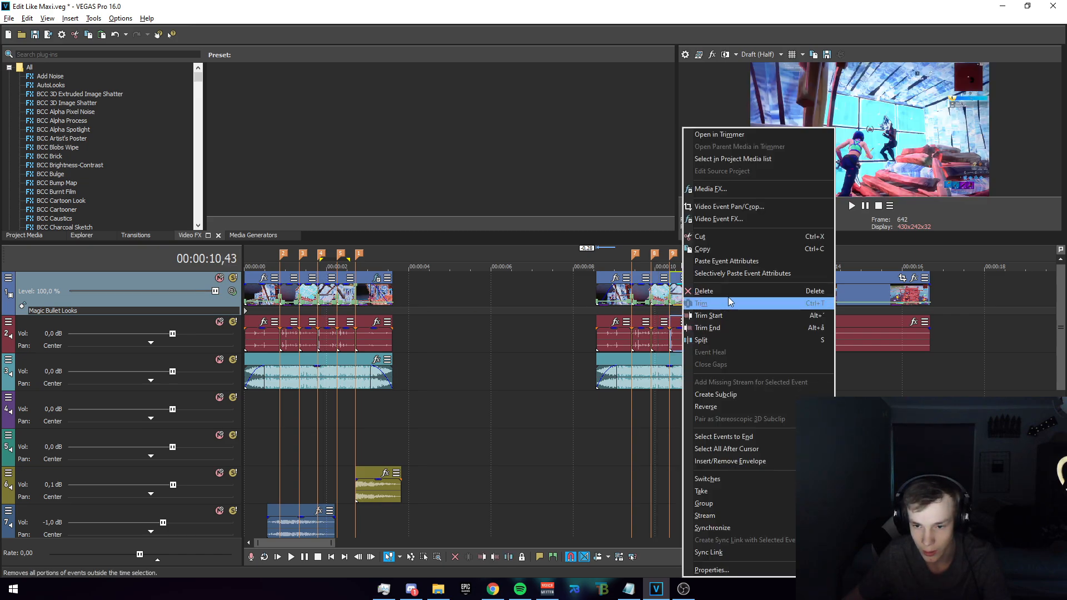
left_click(701, 302)
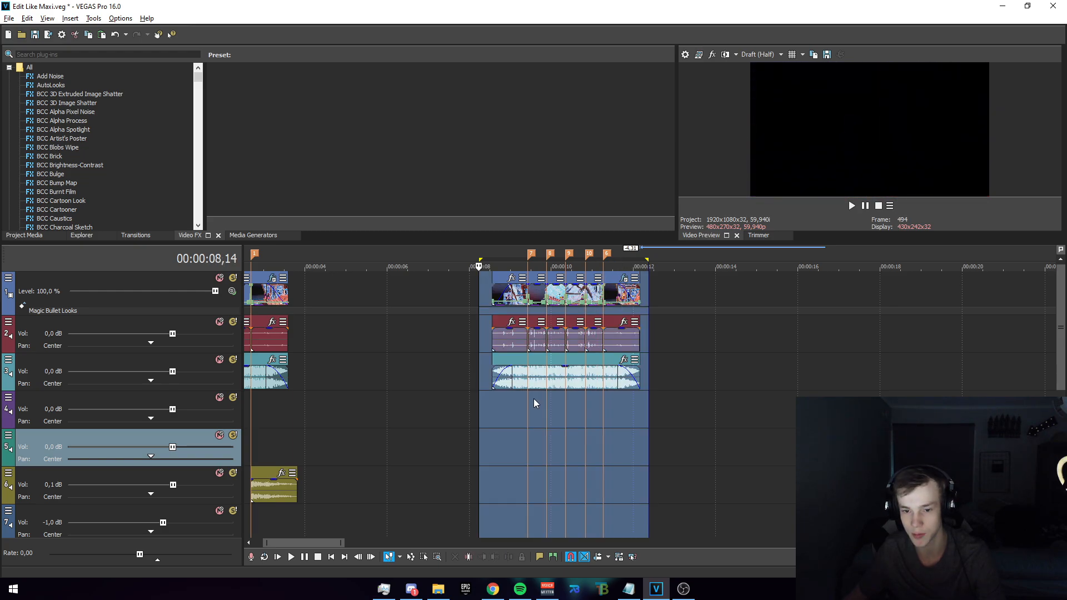
left_click(277, 557)
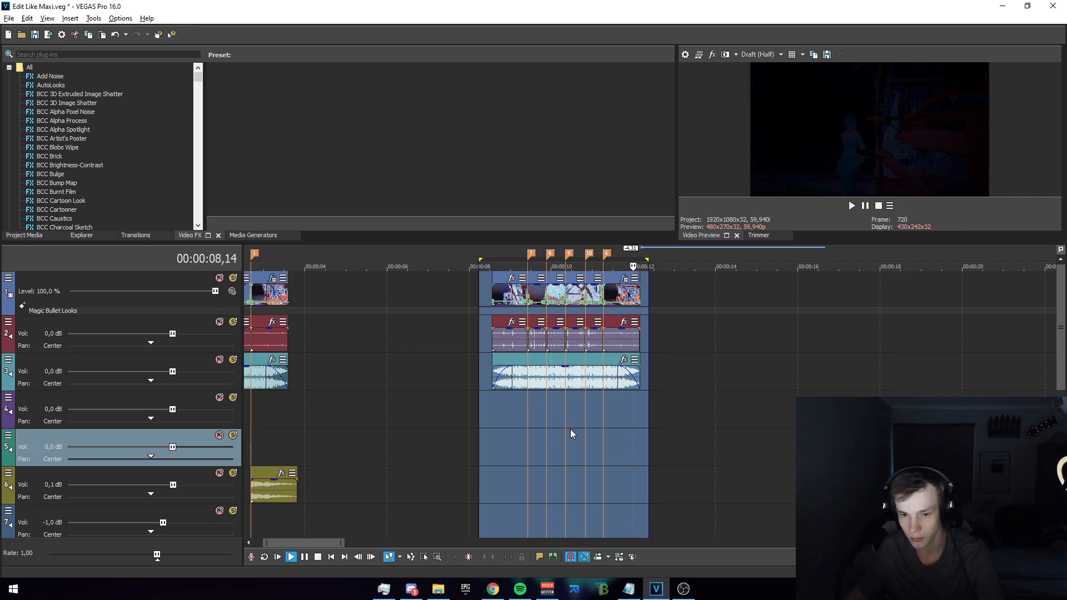
left_click(277, 557)
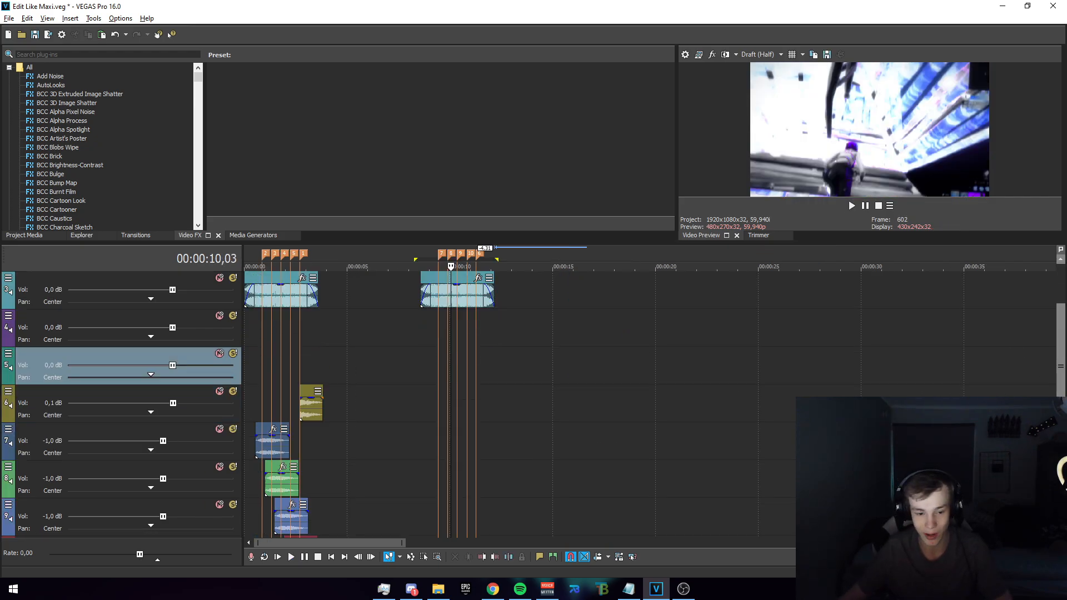
- Paste the bass swoosh audio events onto tracks 6 and 7 under the second beat-cut section
scroll("down", 3)
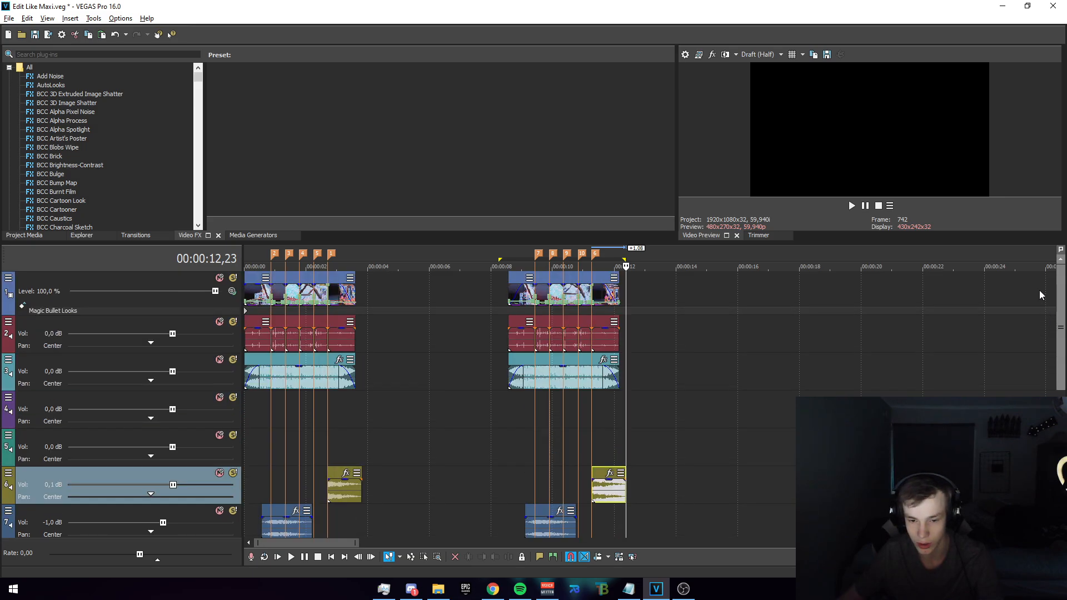
scroll("down", 3)
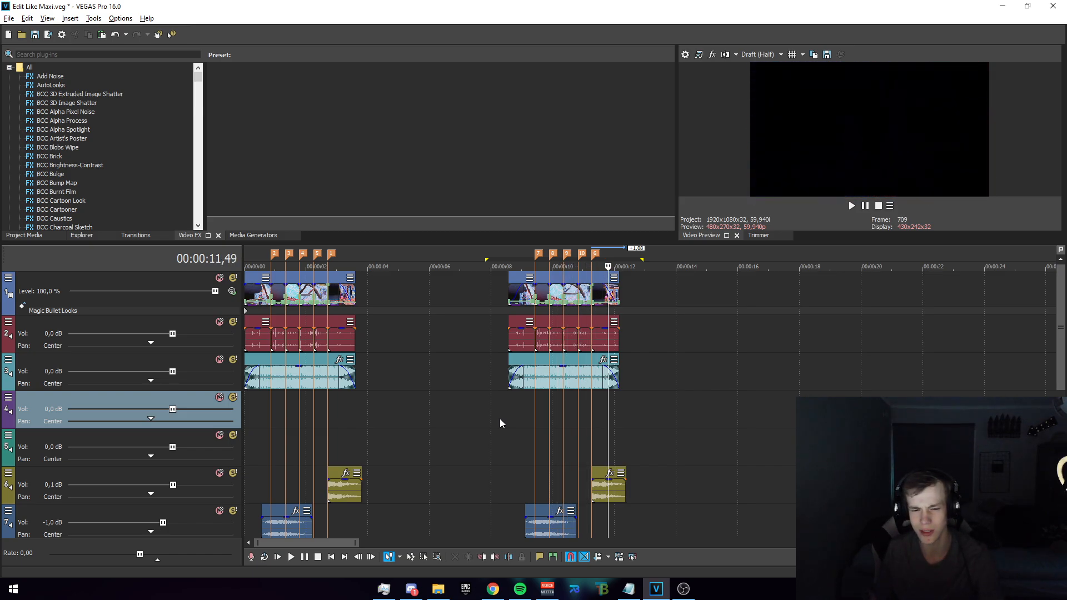
left_click(290, 557)
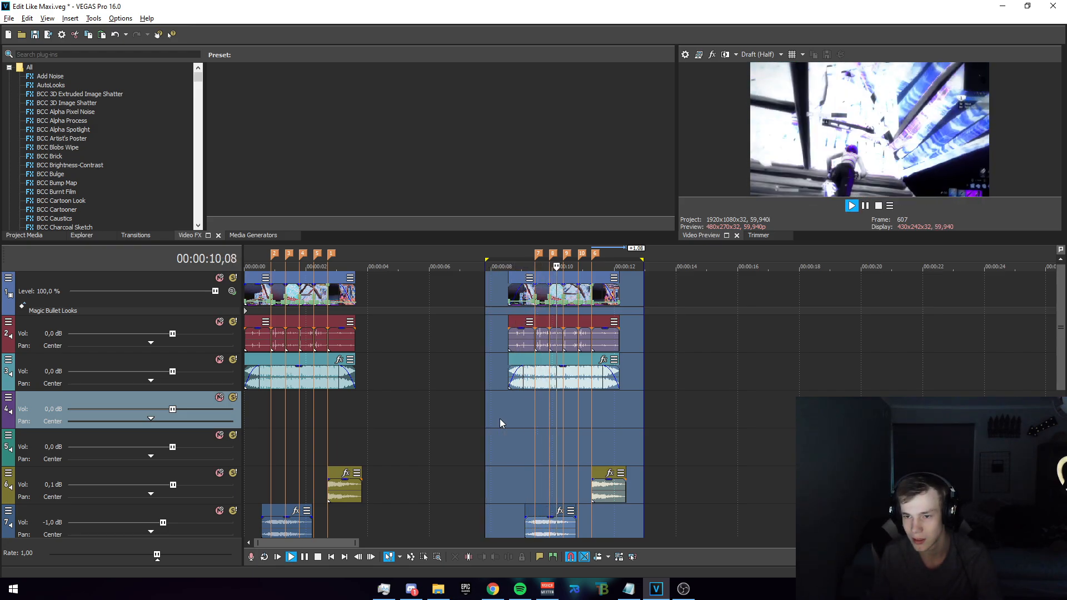
left_click(289, 557)
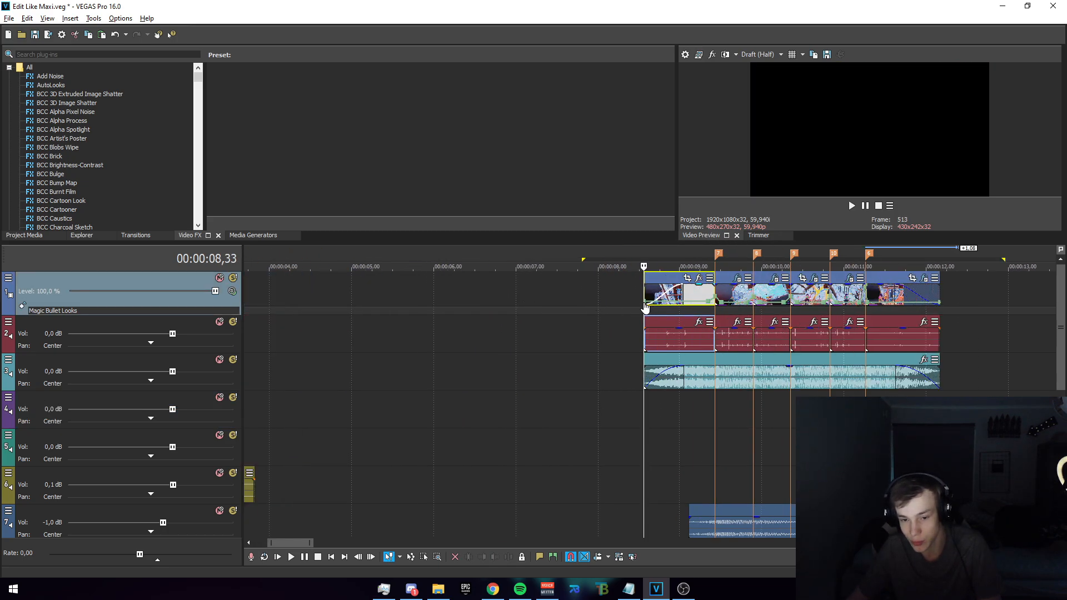
mouse_move(727, 305)
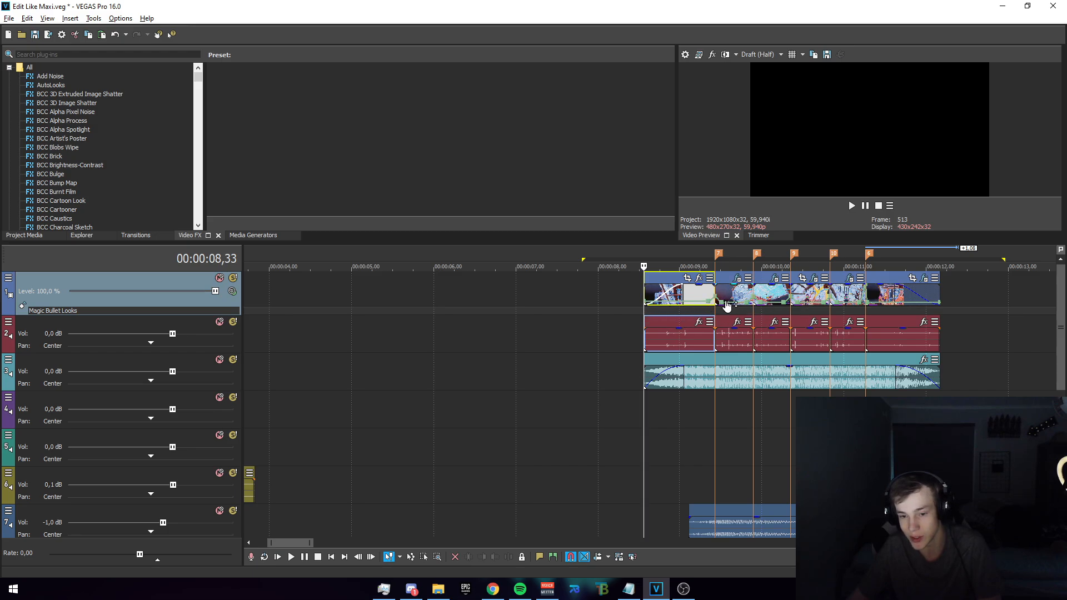